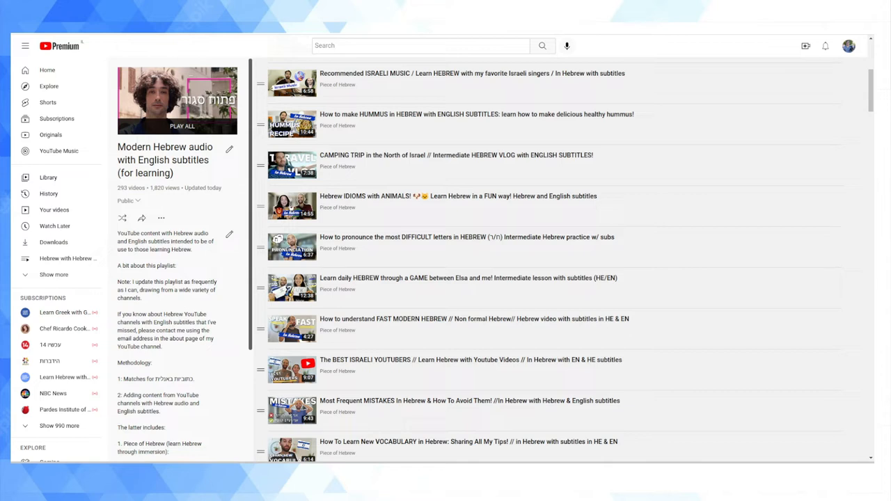
pyautogui.moveTo(516, 246)
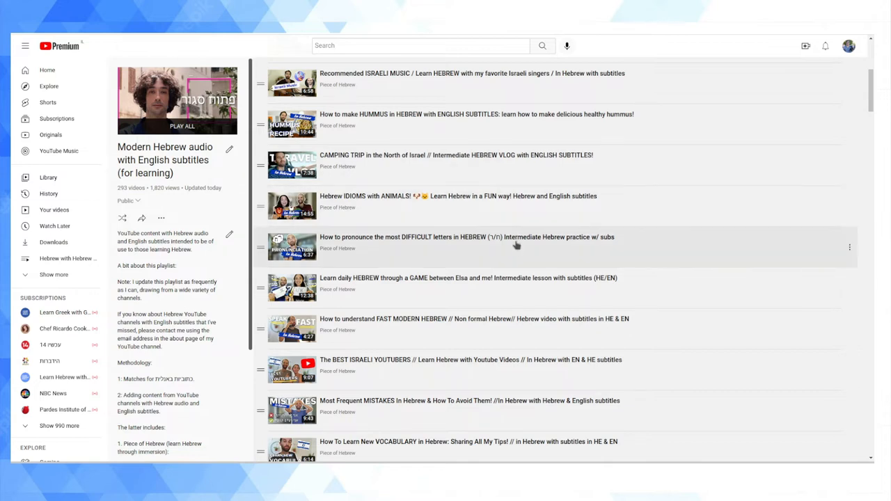
pyautogui.moveTo(543, 256)
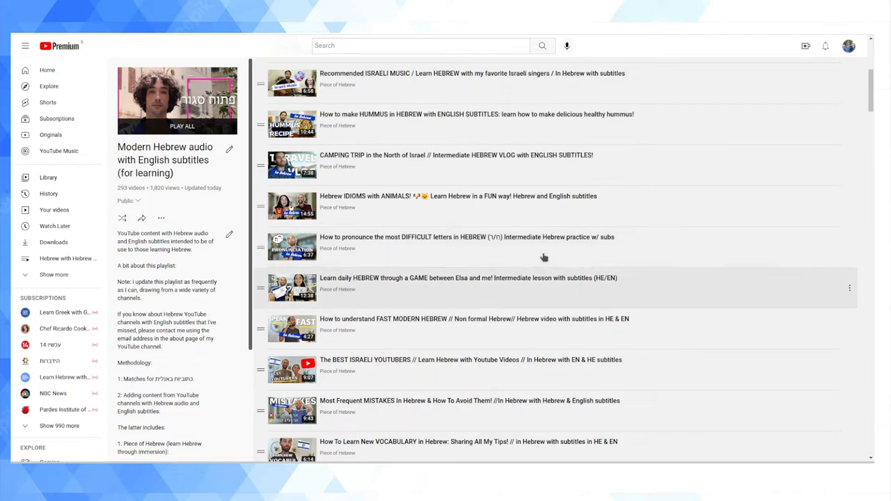
# - Switch to the four-video 'Hebrew with Hebrew subtitles' playlist from the sidebar
pyautogui.scroll(-3)
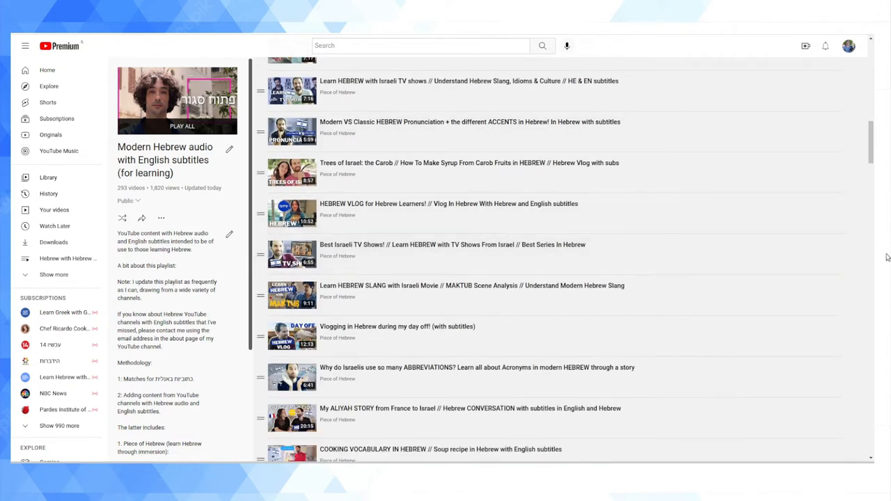
pyautogui.moveTo(602, 187)
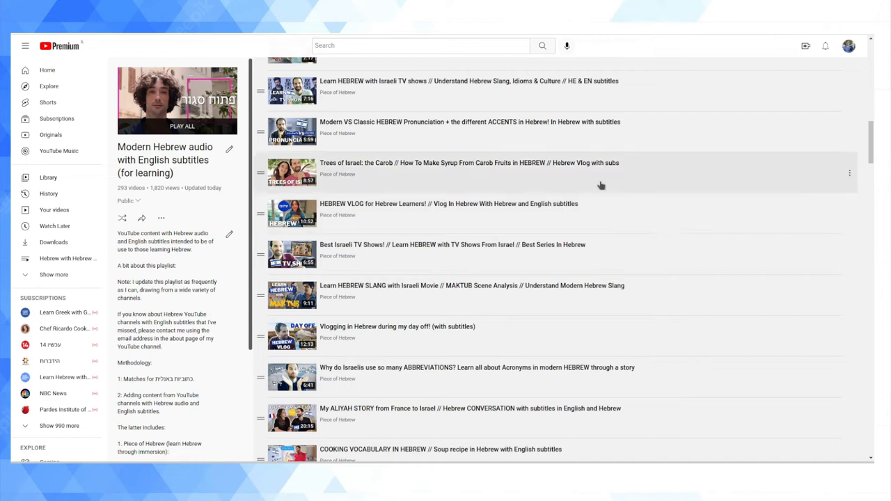
pyautogui.click(68, 258)
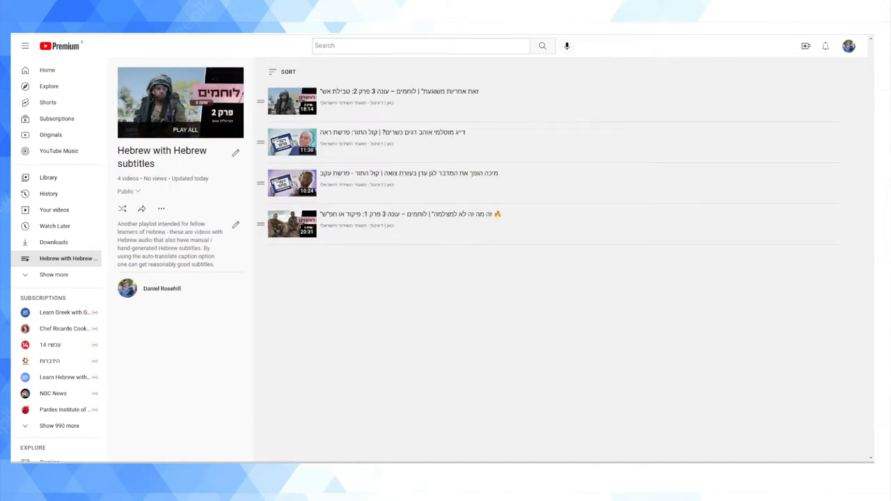
pyautogui.moveTo(313, 358)
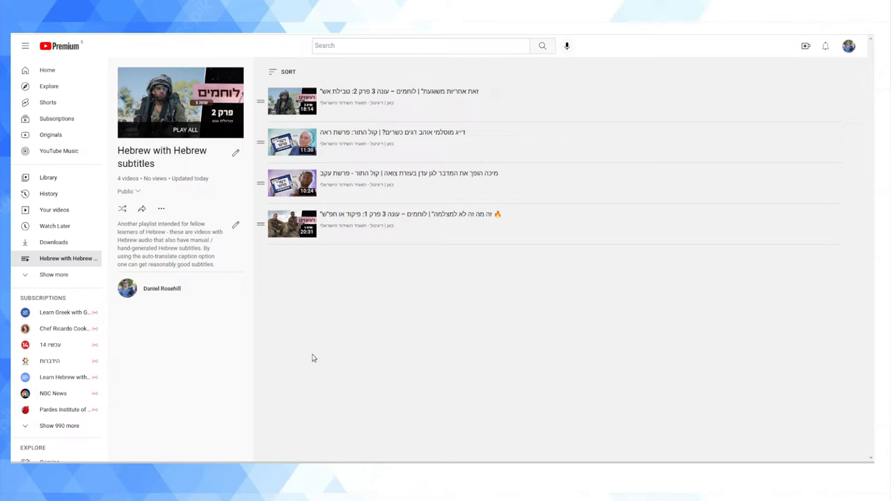
pyautogui.moveTo(582, 142)
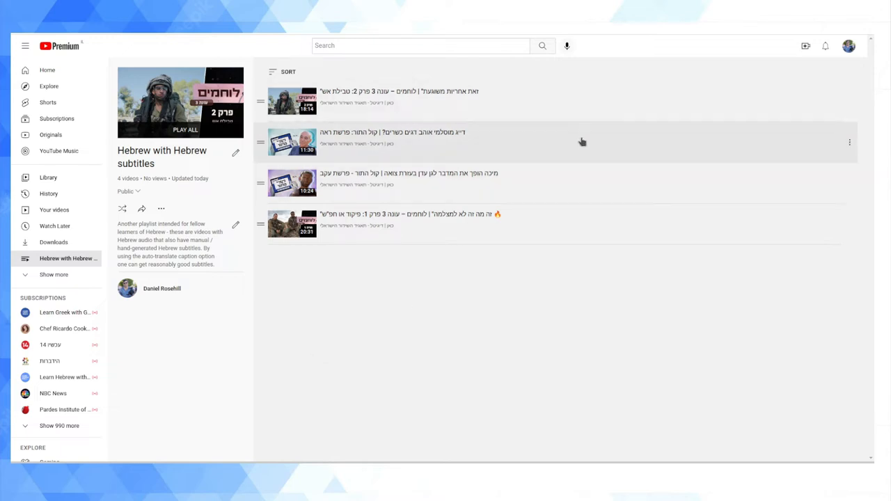
pyautogui.moveTo(616, 174)
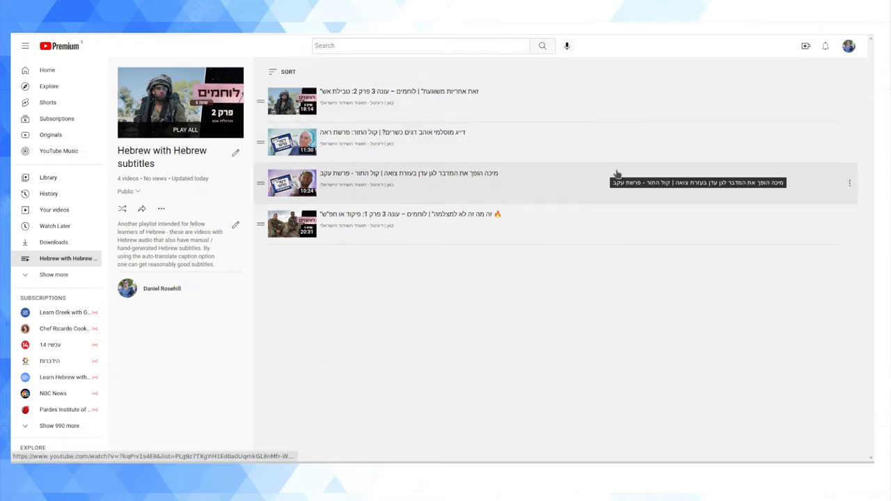
pyautogui.moveTo(616, 189)
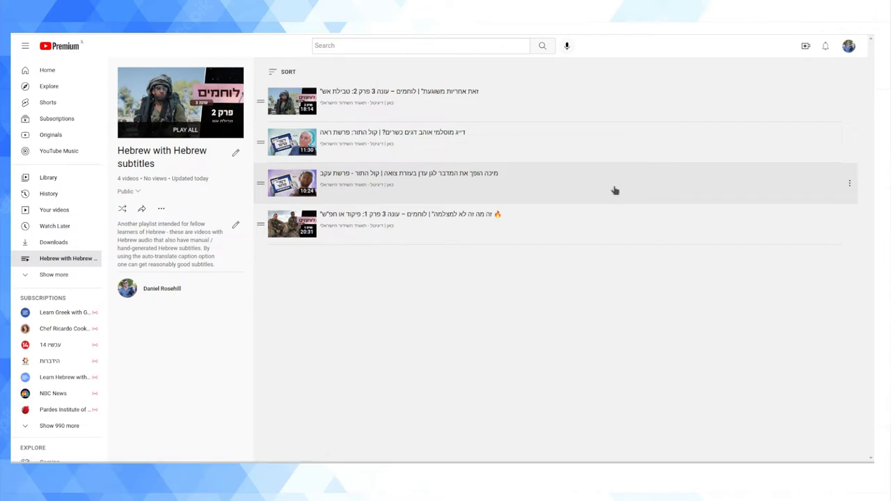
pyautogui.moveTo(619, 173)
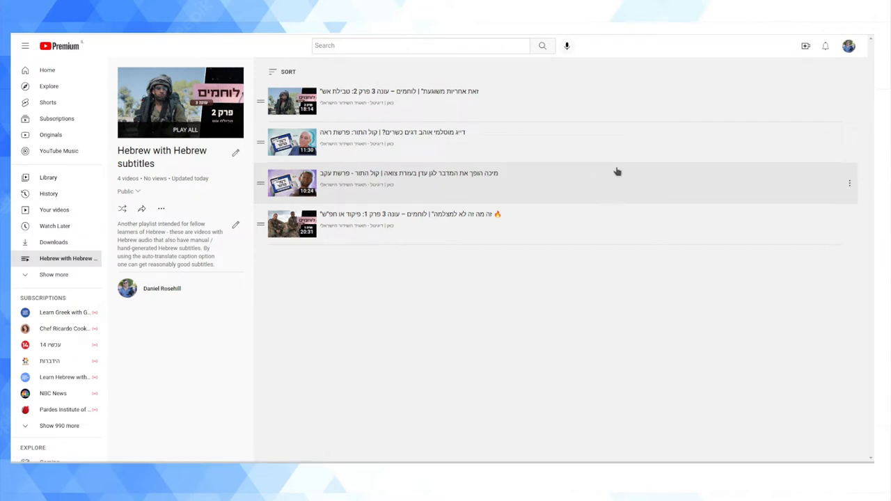
pyautogui.moveTo(606, 80)
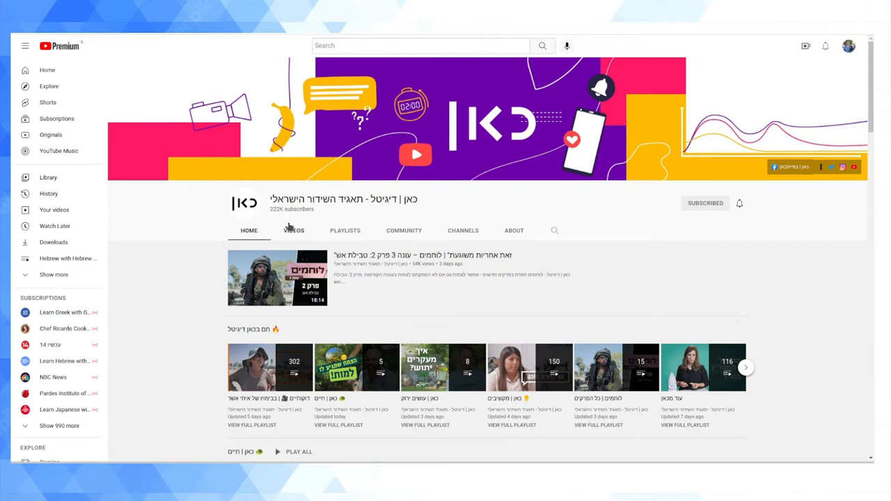
# - View the Kan Digital channel's Videos grid, then return to the home feed
pyautogui.click(293, 231)
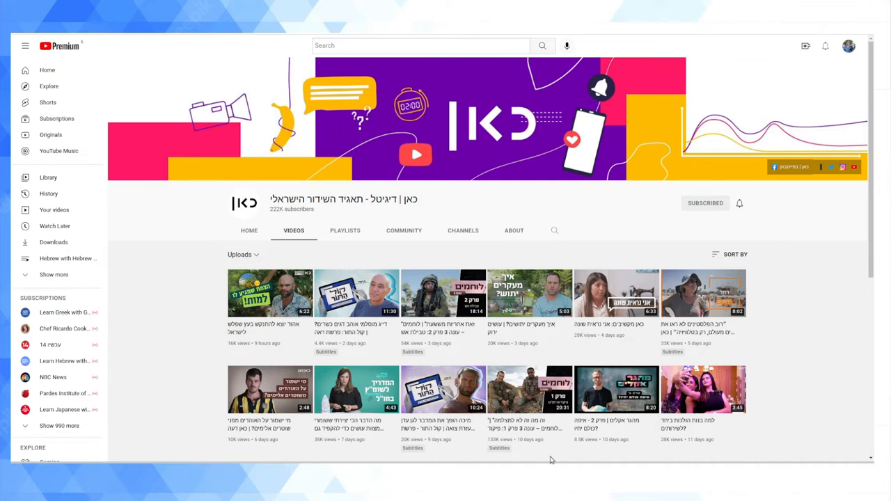
pyautogui.click(67, 258)
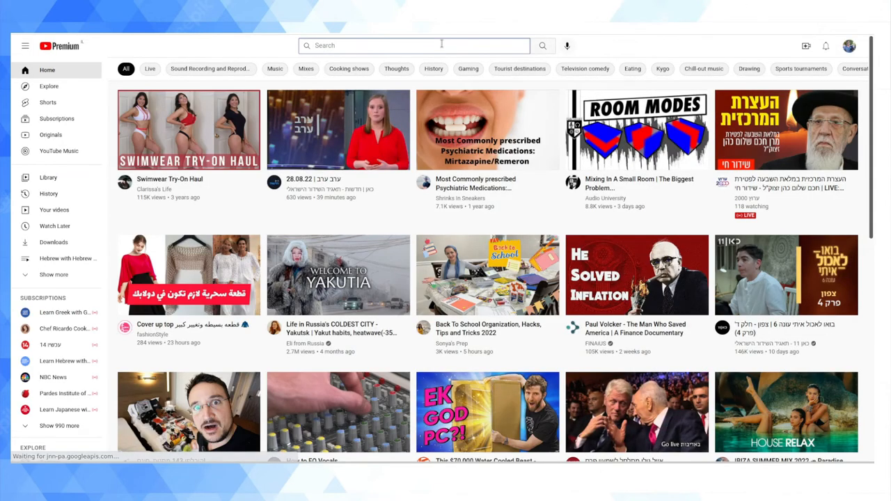
# - Search YouTube for 'כאן' and filter the results to channels only
pyautogui.write('fti')
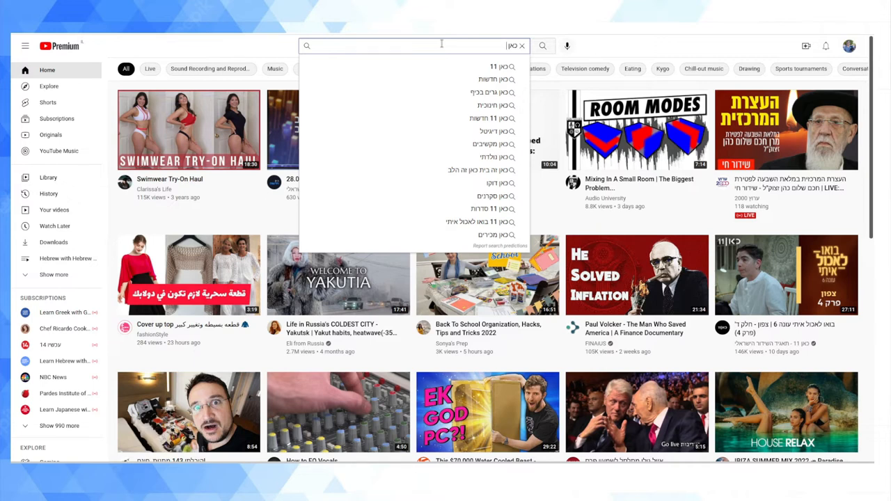
pyautogui.click(491, 79)
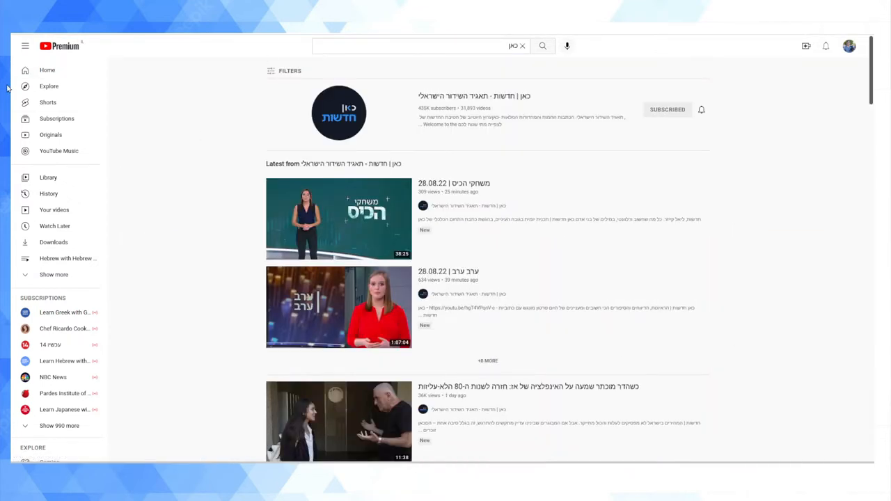
pyautogui.click(284, 70)
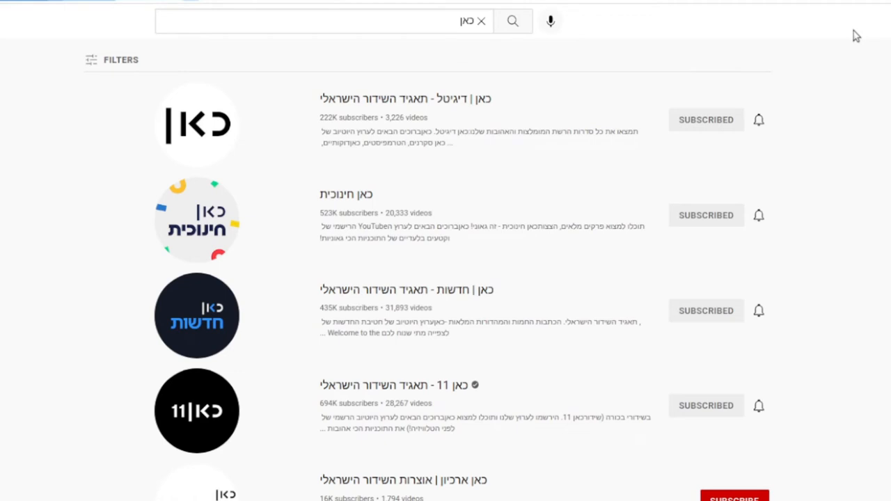
pyautogui.moveTo(860, 33)
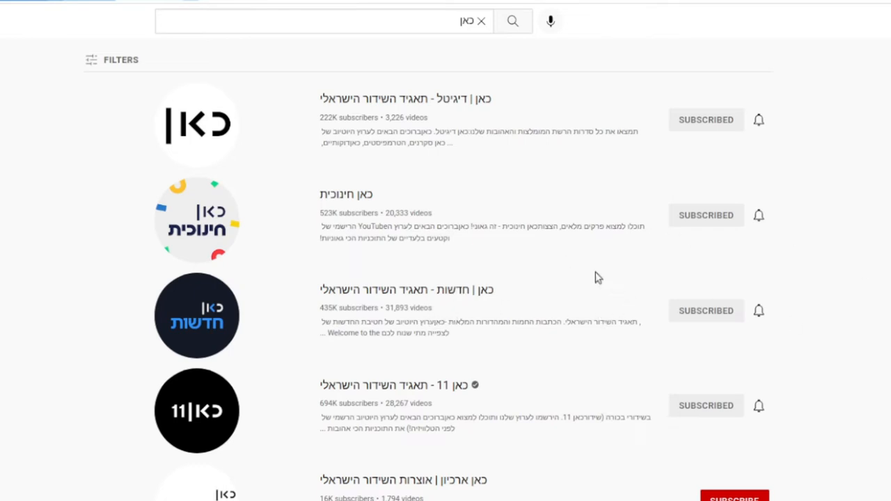
pyautogui.moveTo(398, 449)
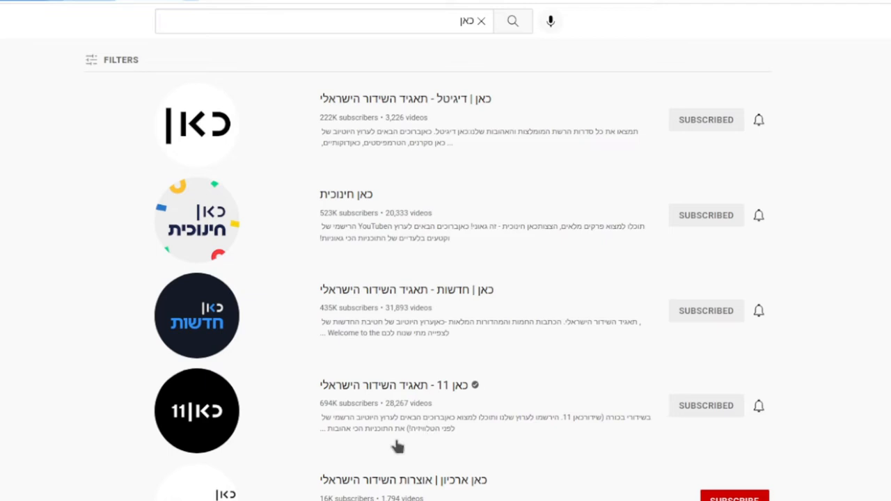
pyautogui.moveTo(477, 103)
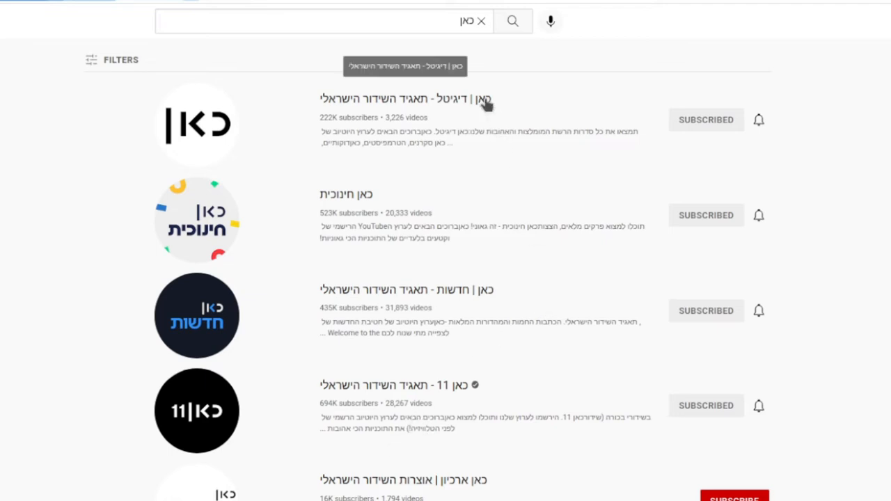
pyautogui.moveTo(385, 124)
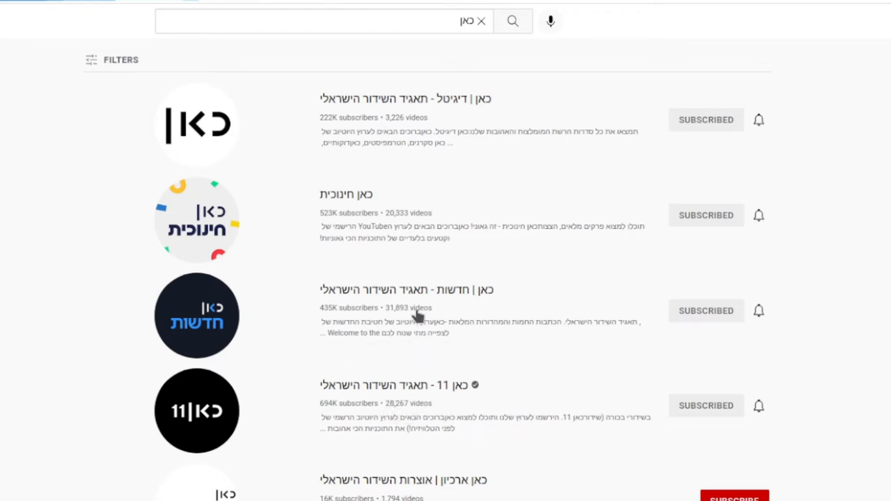
pyautogui.moveTo(418, 382)
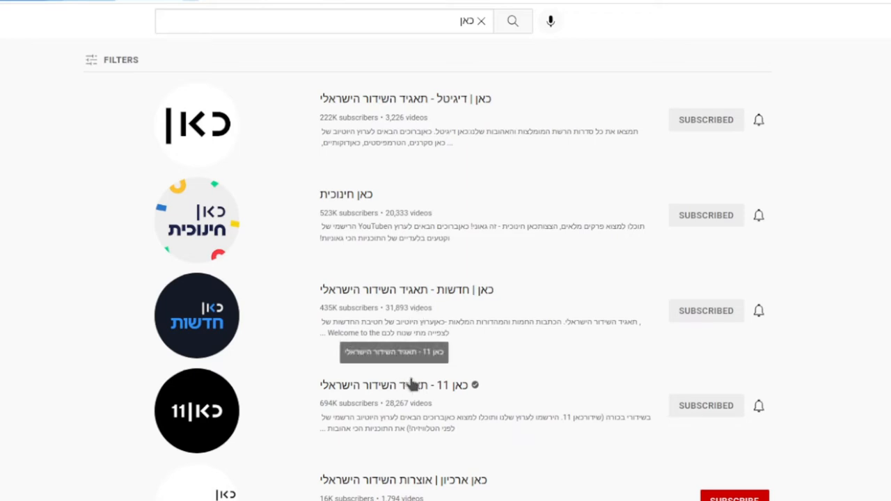
pyautogui.moveTo(427, 329)
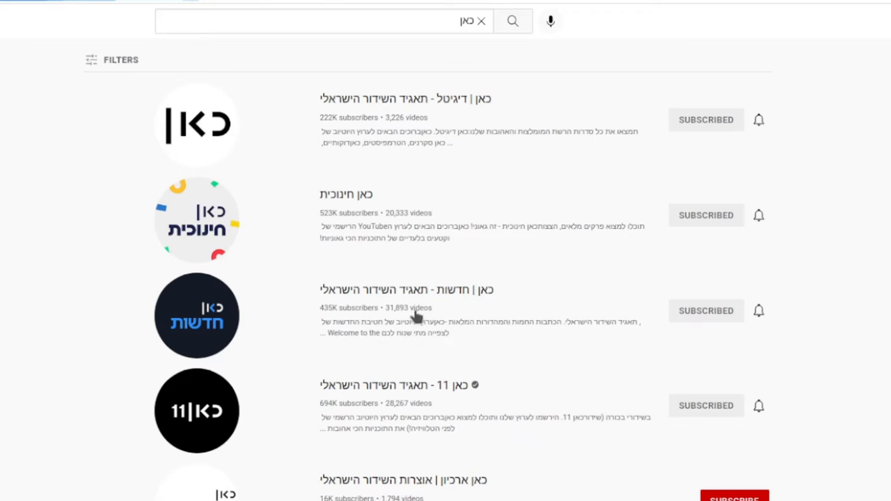
pyautogui.moveTo(669, 25)
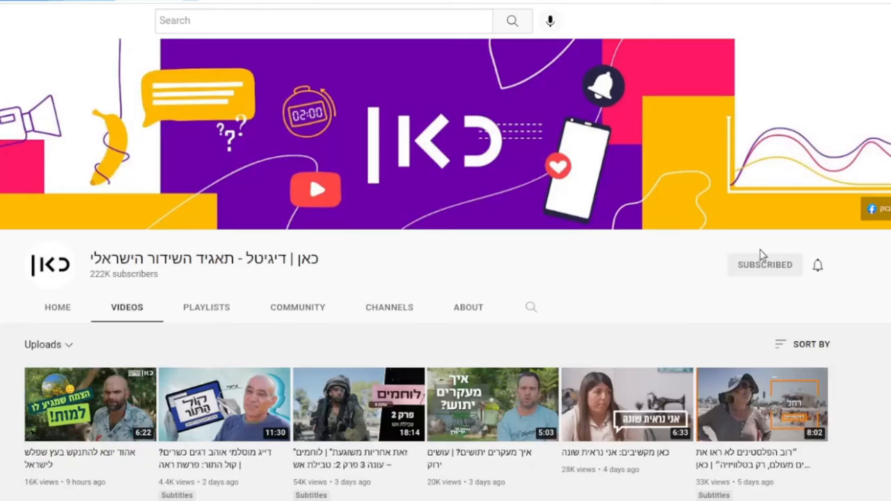
# - Start the Kol HaTor desert-garden video from Kan Digital's uploads
pyautogui.scroll(-3)
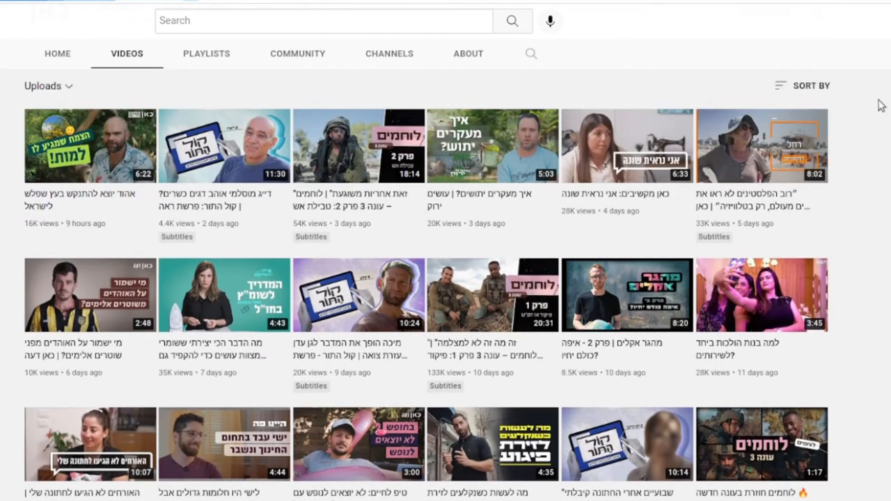
pyautogui.click(351, 295)
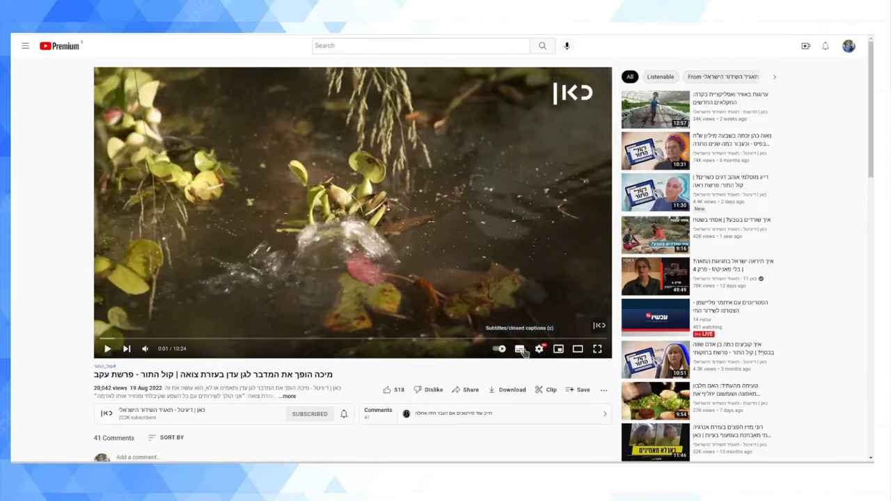
# - Bring up the player's Subtitles/CC language choices, offering Hebrew or none
pyautogui.click(537, 349)
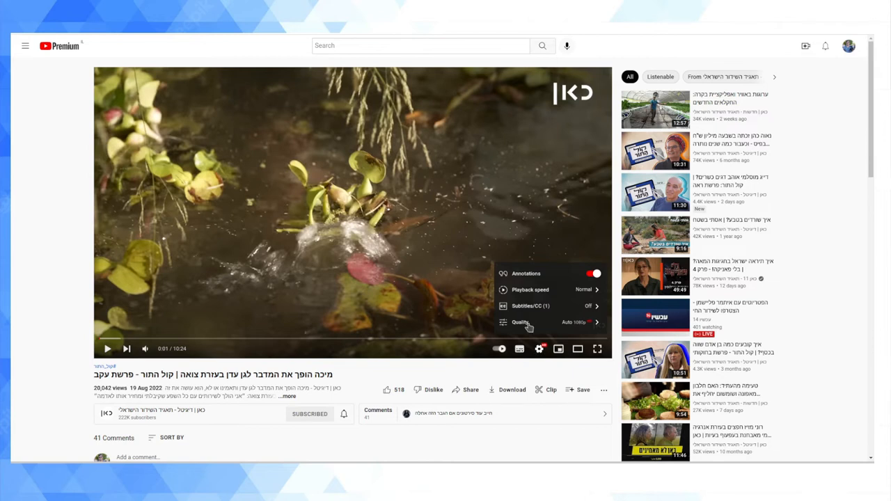
pyautogui.click(529, 307)
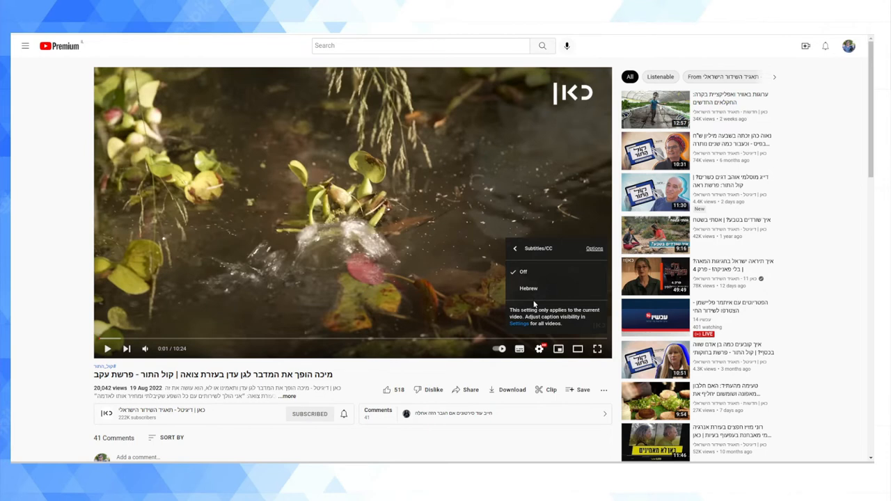
pyautogui.moveTo(585, 285)
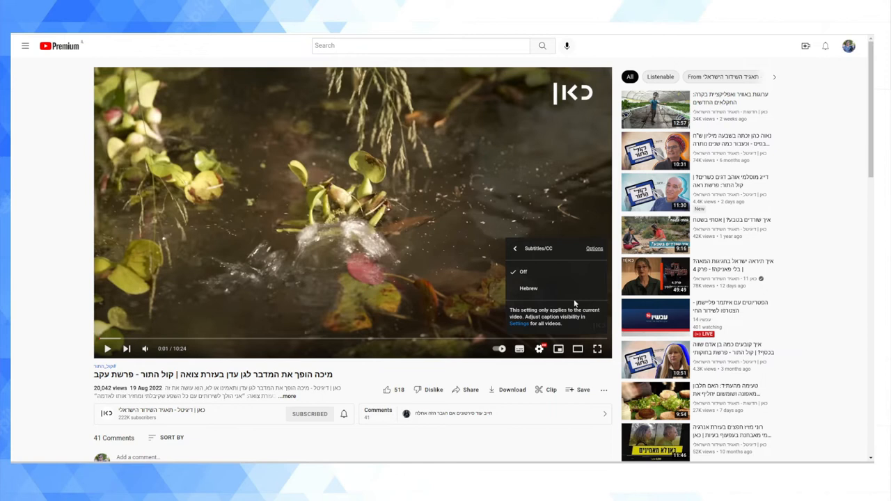
pyautogui.moveTo(574, 305)
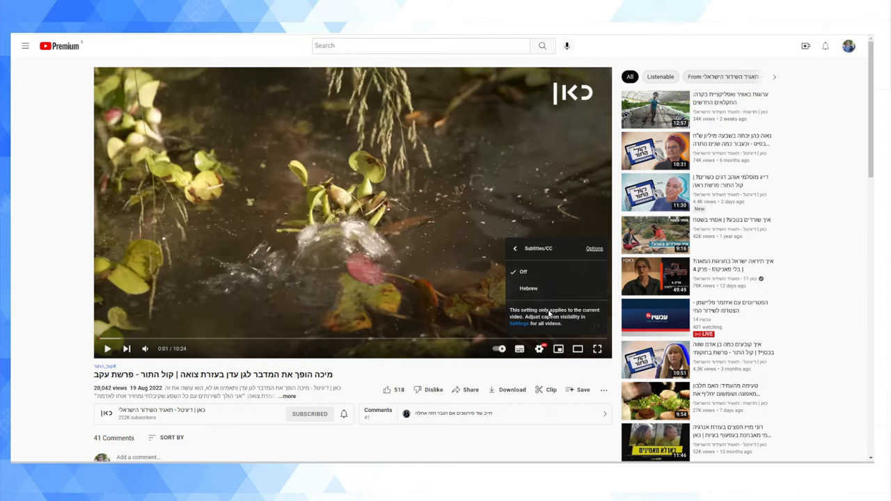
pyautogui.moveTo(527, 299)
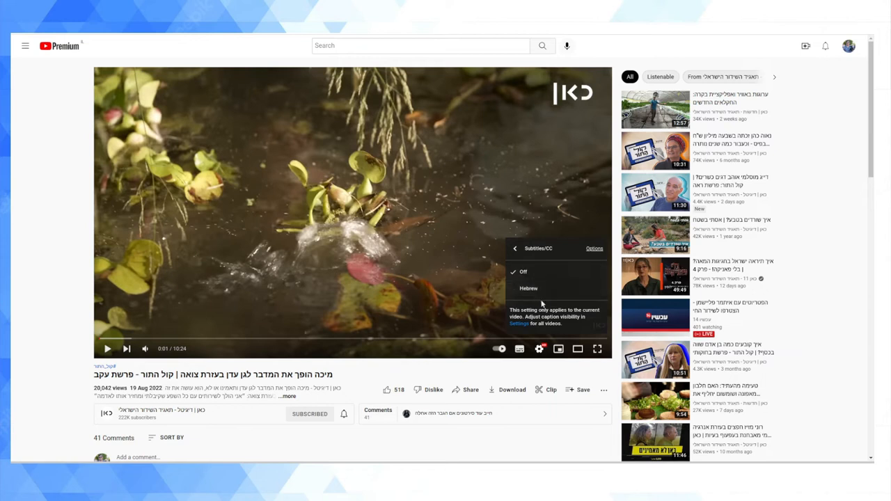
pyautogui.moveTo(515, 288)
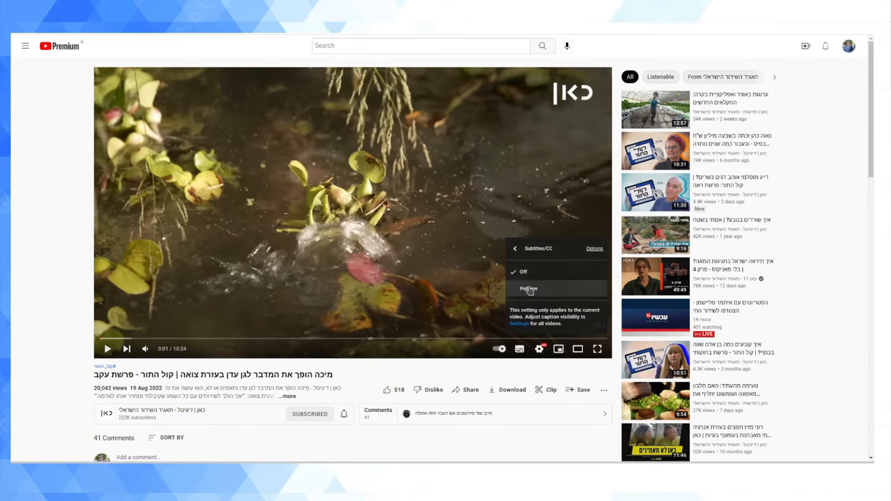
pyautogui.moveTo(569, 288)
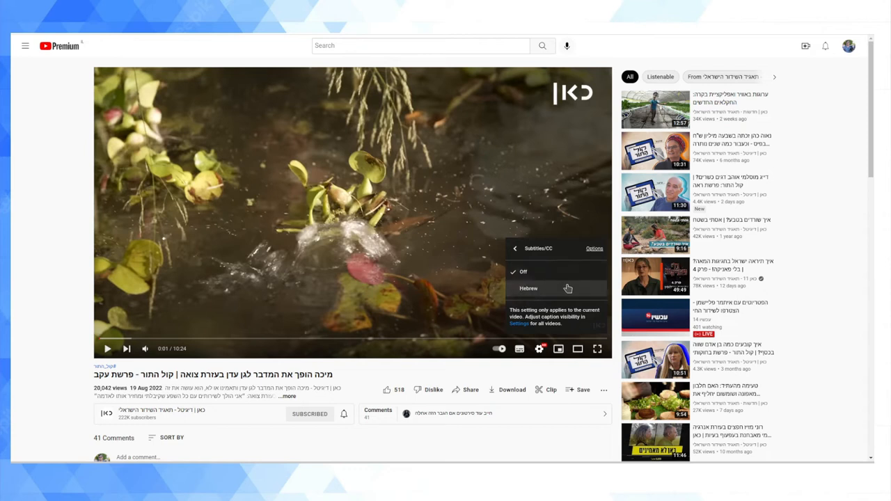
pyautogui.moveTo(548, 295)
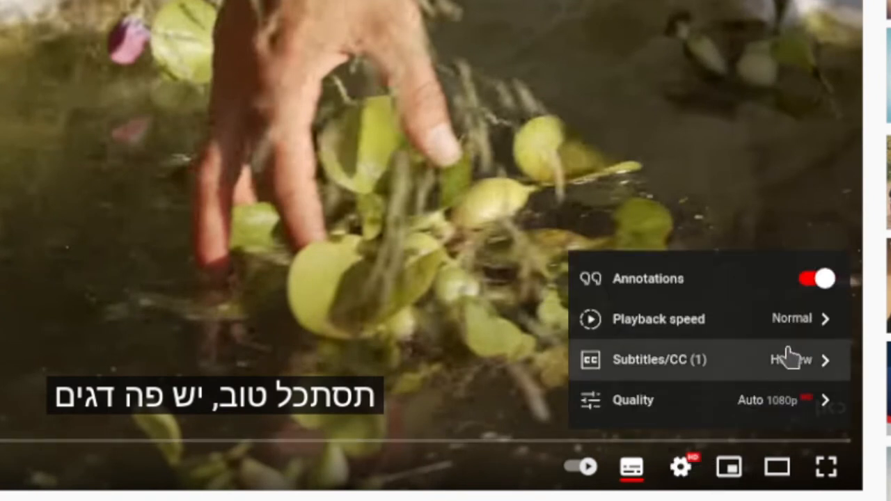
# - Auto-translate the Hebrew captions into English via the Subtitles/CC language list
pyautogui.click(659, 359)
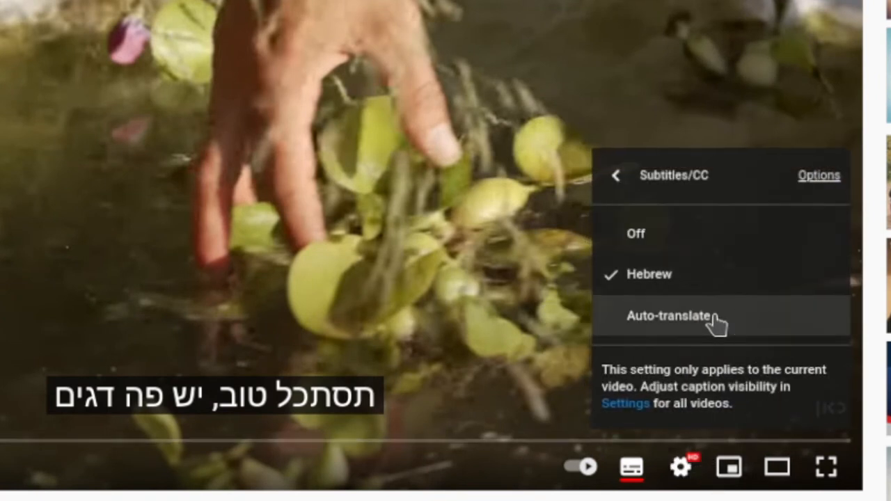
pyautogui.moveTo(713, 282)
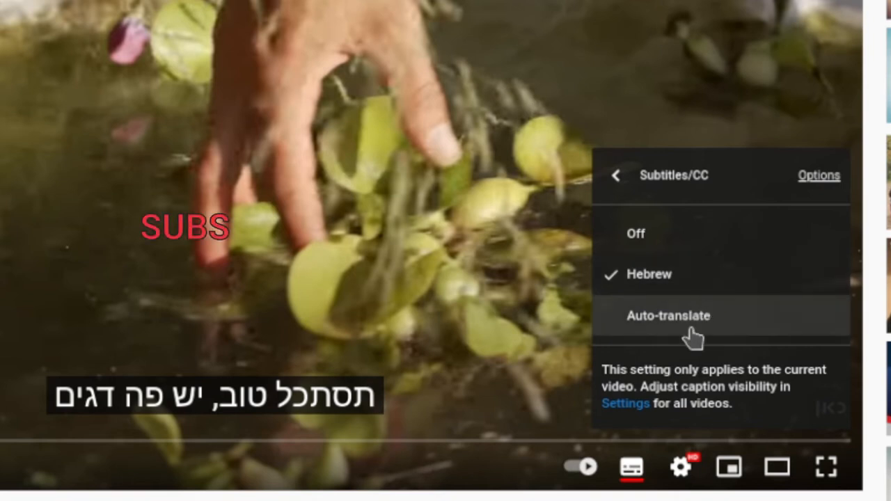
pyautogui.click(668, 315)
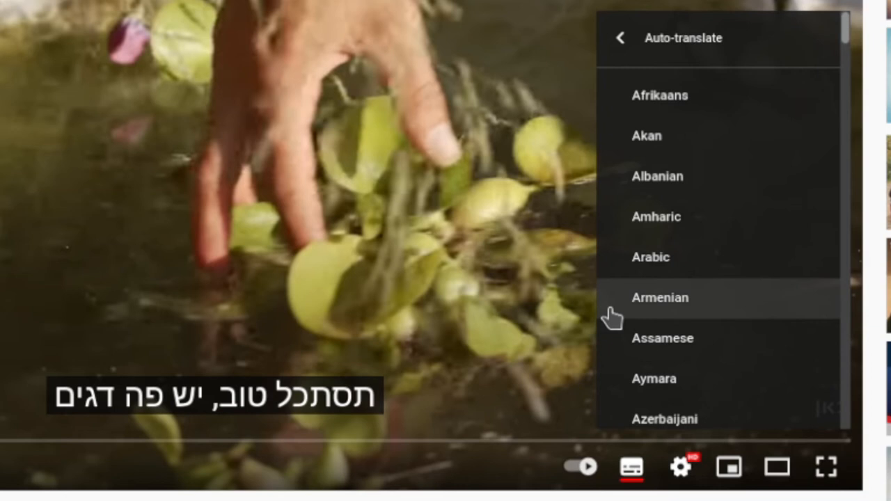
pyautogui.moveTo(632, 201)
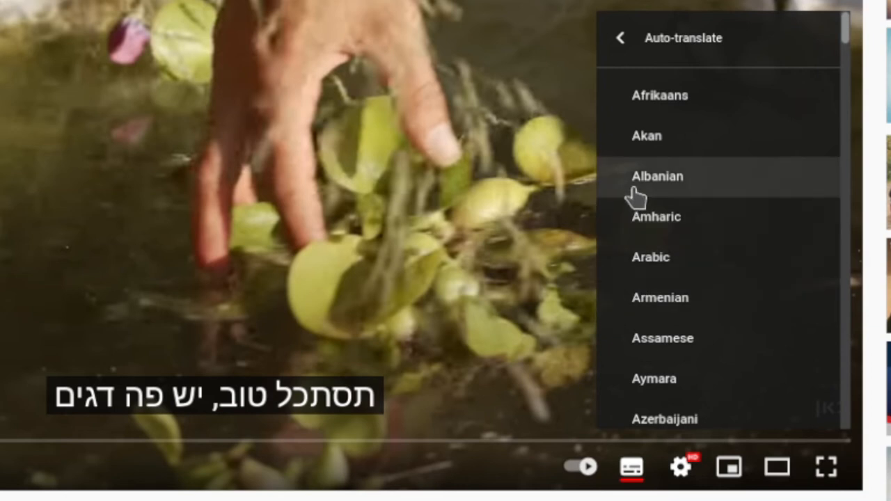
pyautogui.moveTo(633, 195)
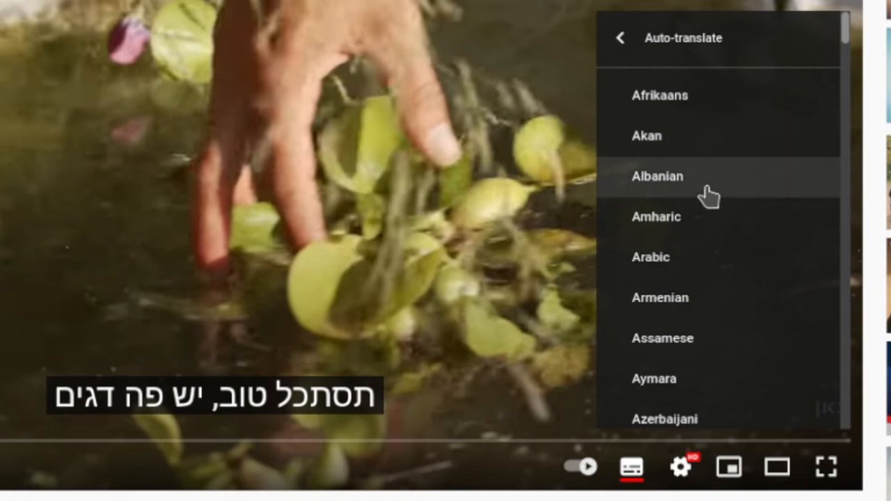
pyautogui.moveTo(583, 184)
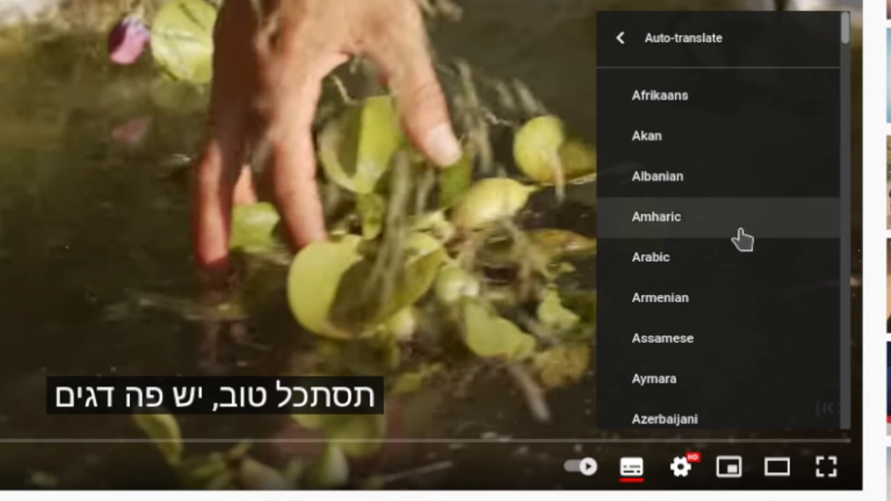
pyautogui.moveTo(738, 253)
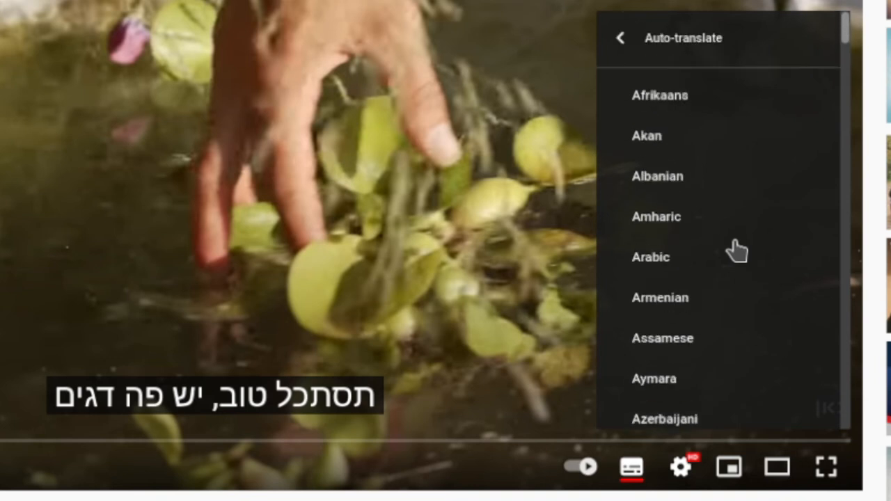
pyautogui.scroll(-3)
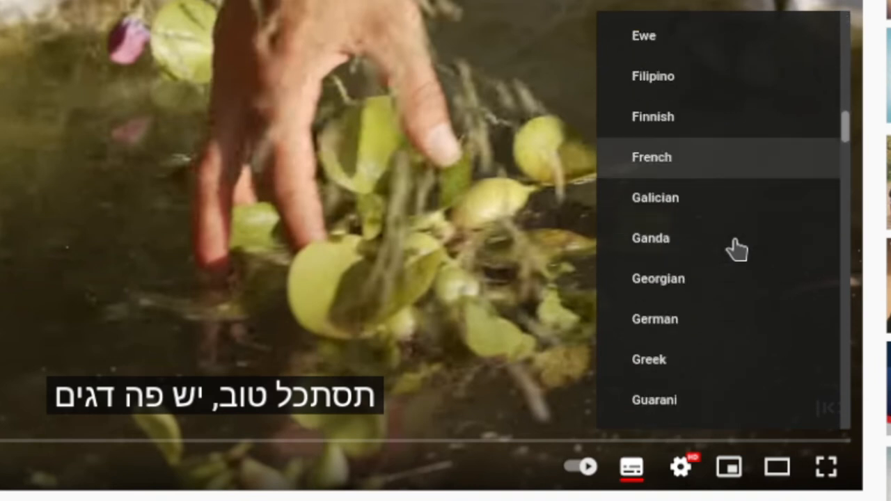
pyautogui.scroll(3)
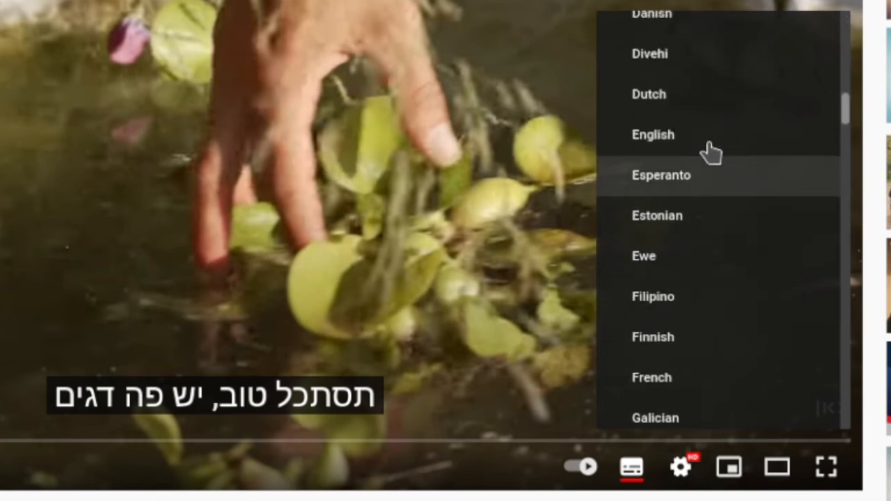
pyautogui.click(654, 134)
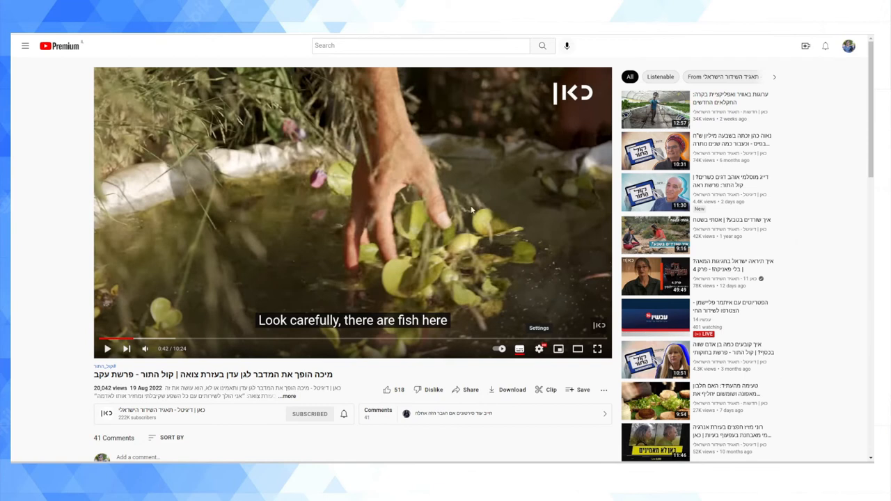
pyautogui.moveTo(451, 261)
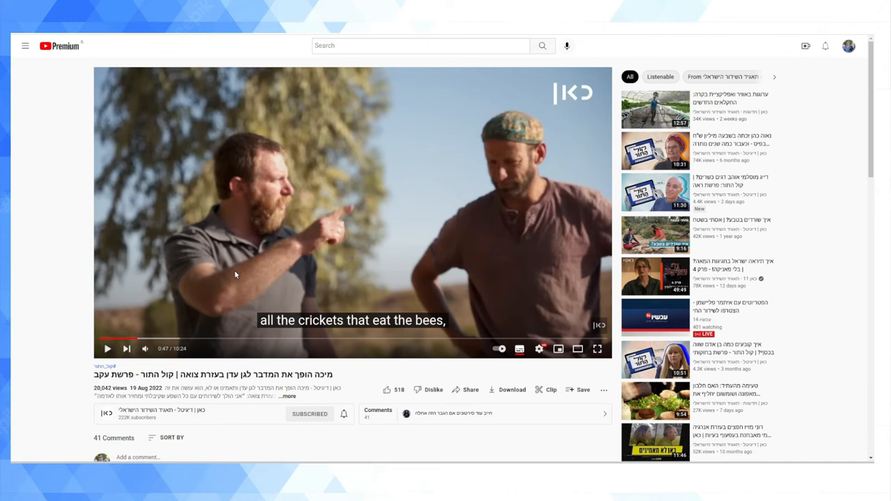
pyautogui.moveTo(234, 274)
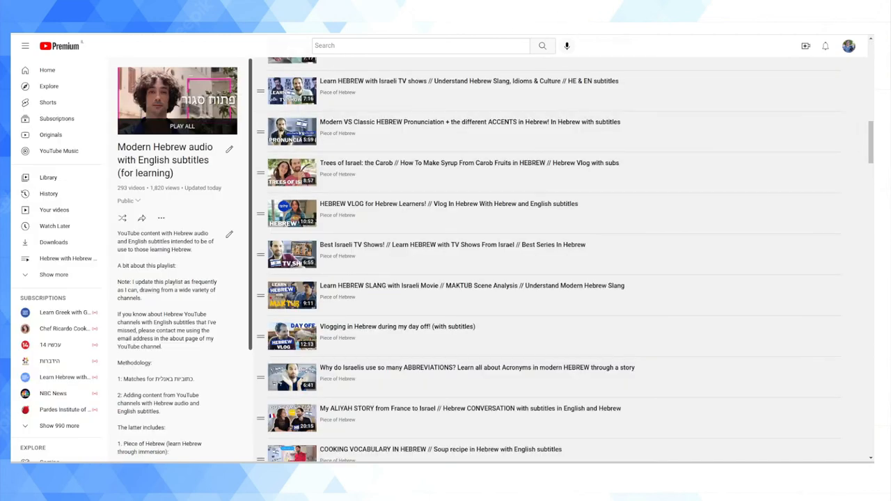
# - Reopen the 'Hebrew with Hebrew subtitles' playlist from the sidebar
pyautogui.click(69, 258)
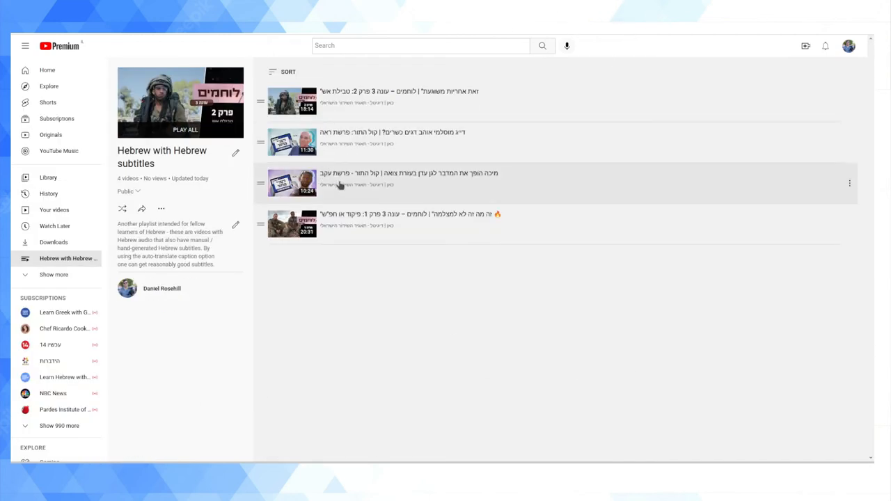
pyautogui.moveTo(376, 270)
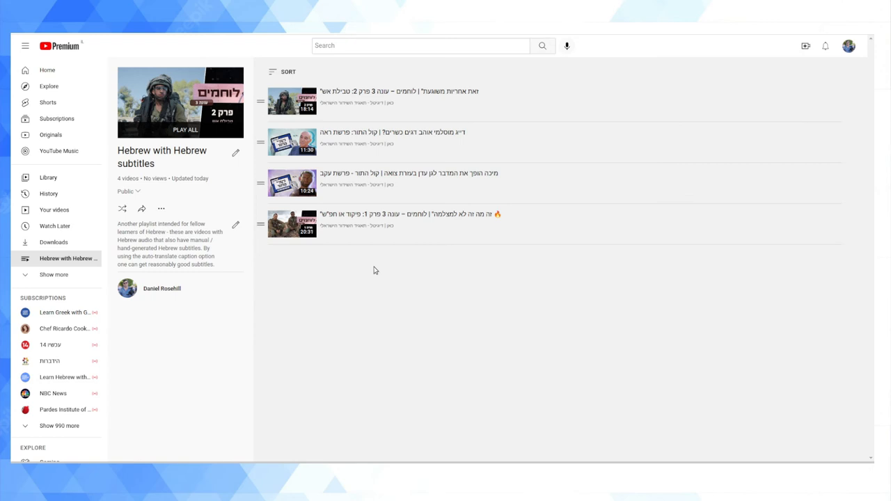
pyautogui.moveTo(579, 36)
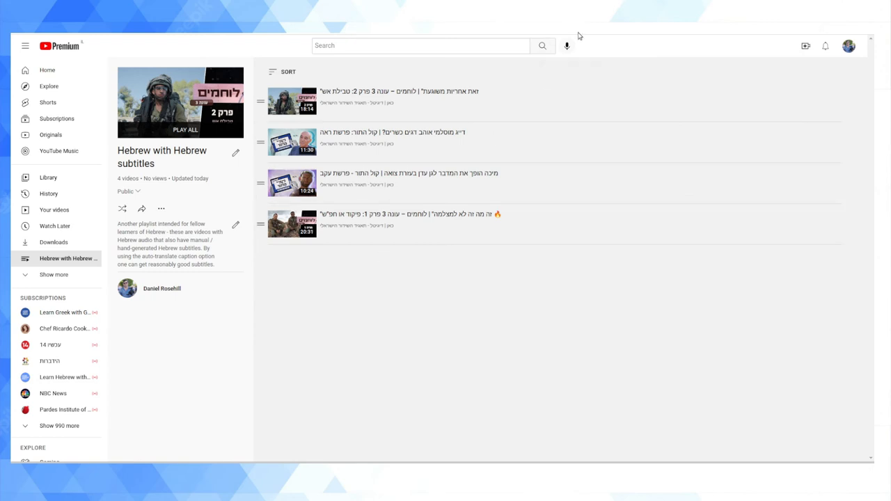
pyautogui.moveTo(442, 124)
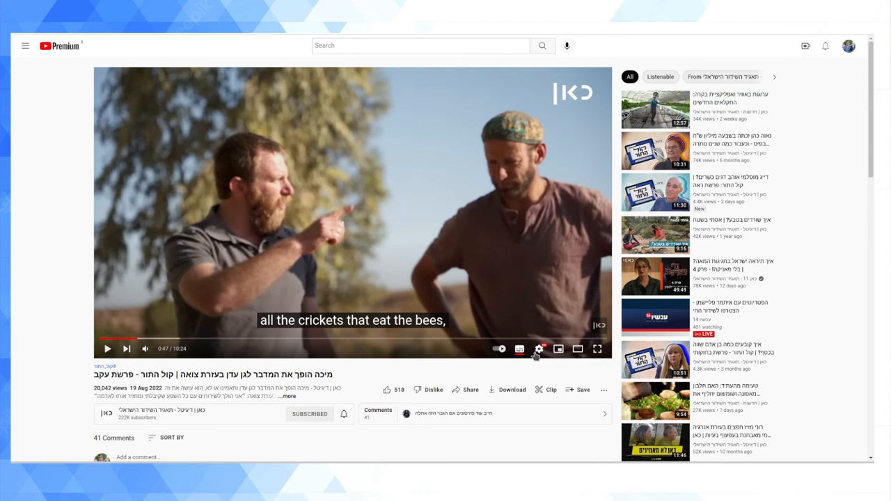
# - Confirm Hebrew >> English is ticked in the player's Subtitles/CC choices
pyautogui.click(539, 349)
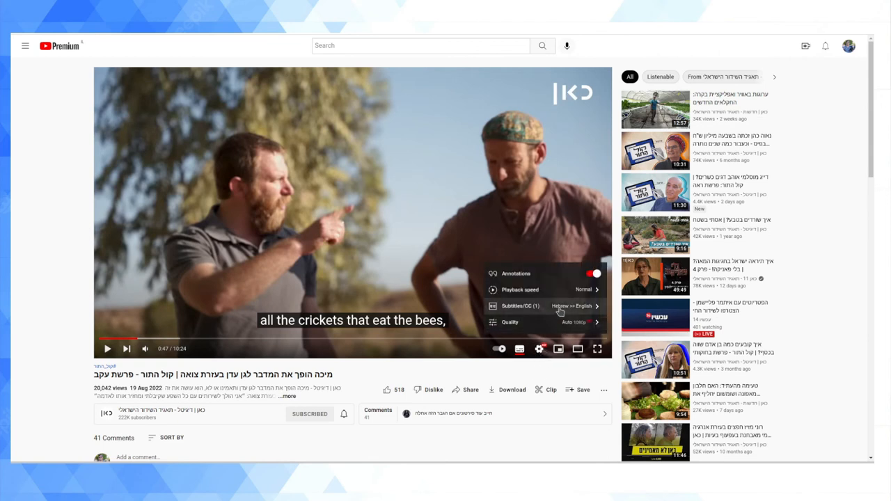
pyautogui.click(528, 306)
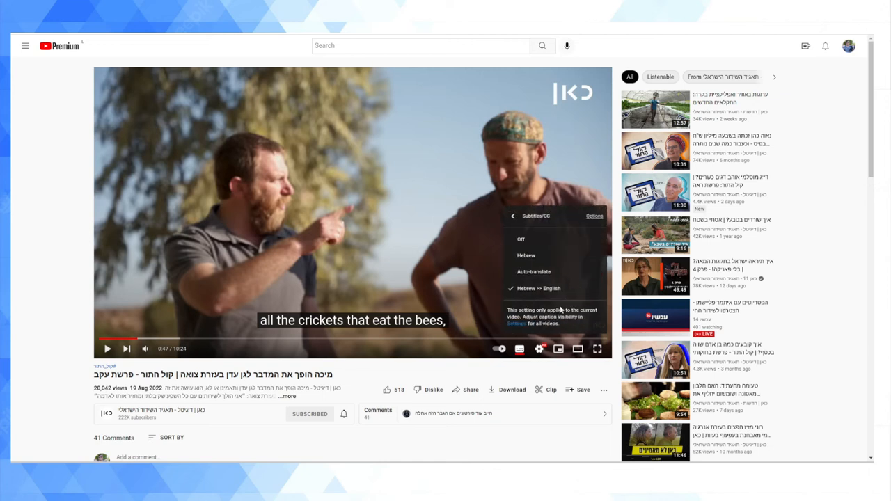
pyautogui.moveTo(552, 260)
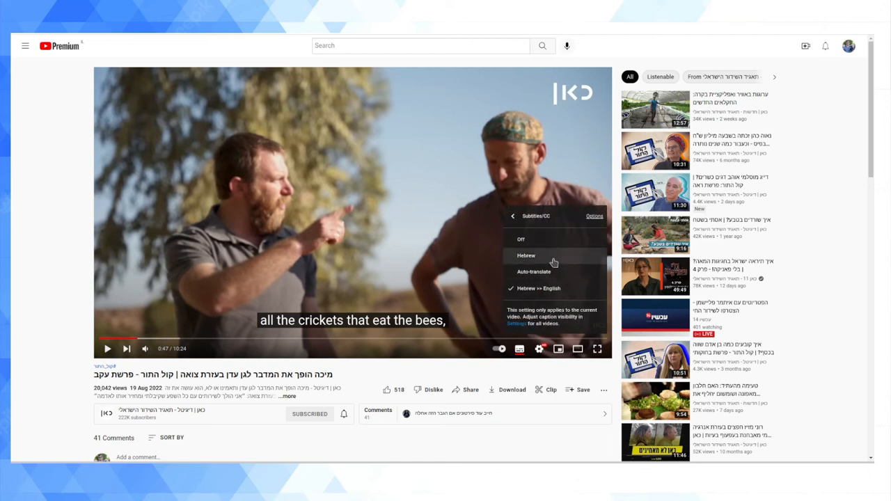
pyautogui.moveTo(534, 276)
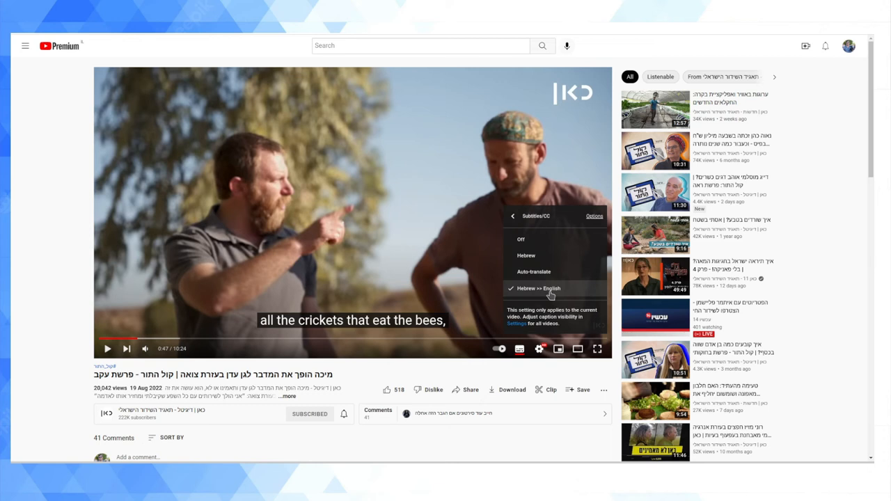
pyautogui.moveTo(546, 290)
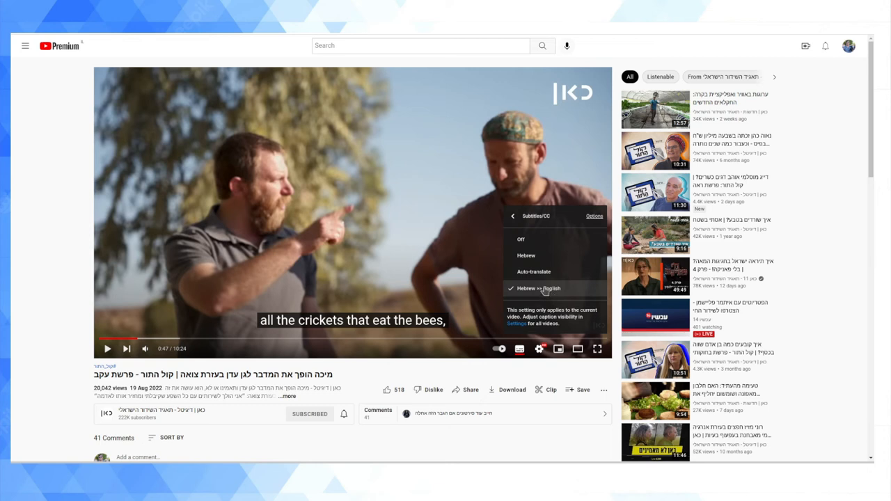
pyautogui.moveTo(544, 288)
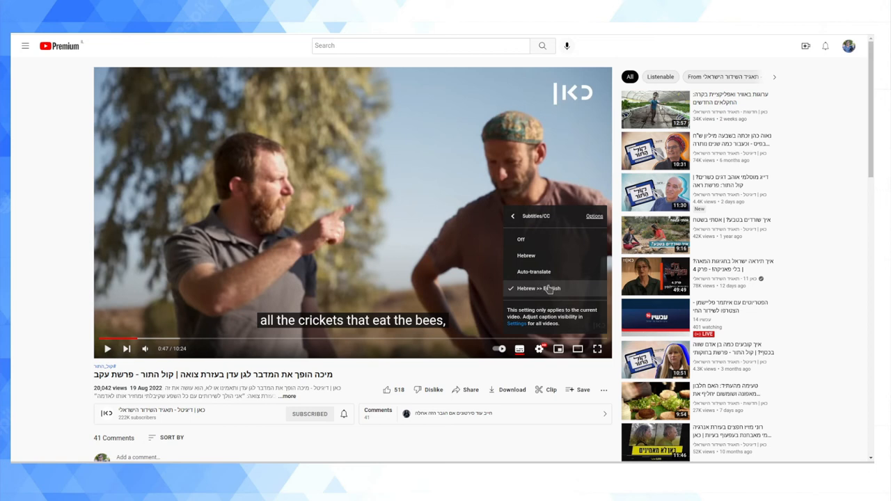
pyautogui.moveTo(535, 276)
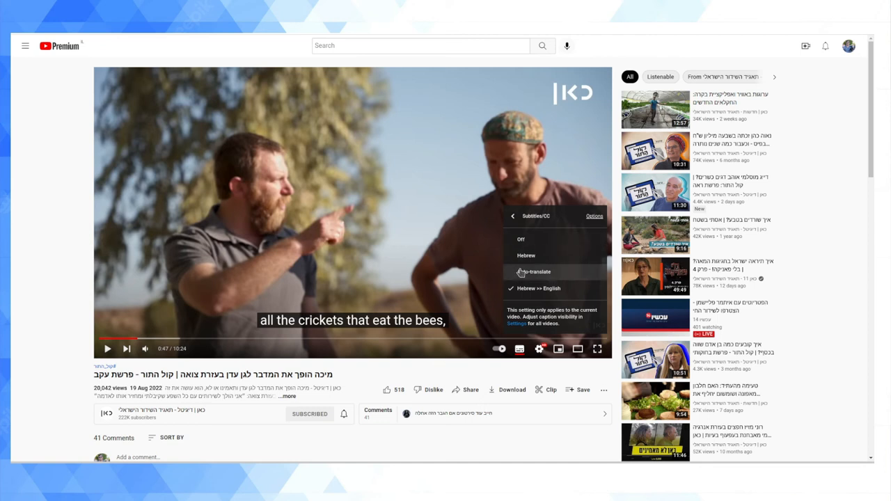
pyautogui.moveTo(512, 281)
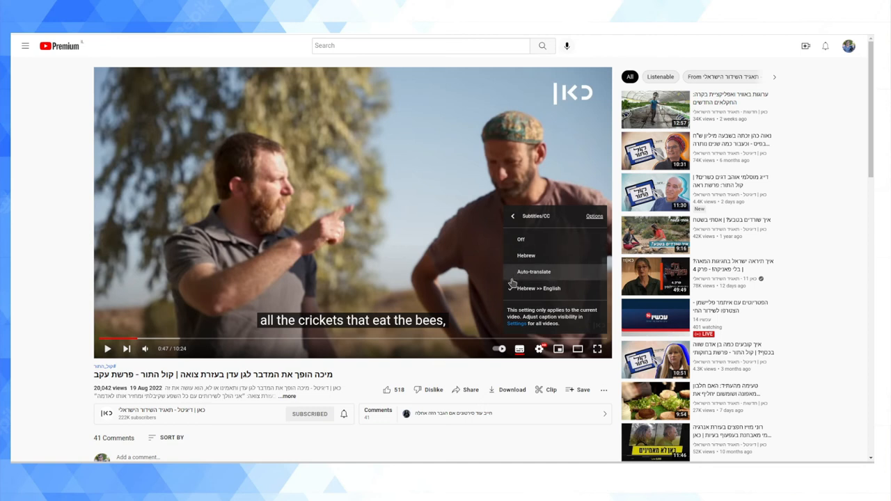
pyautogui.click(534, 288)
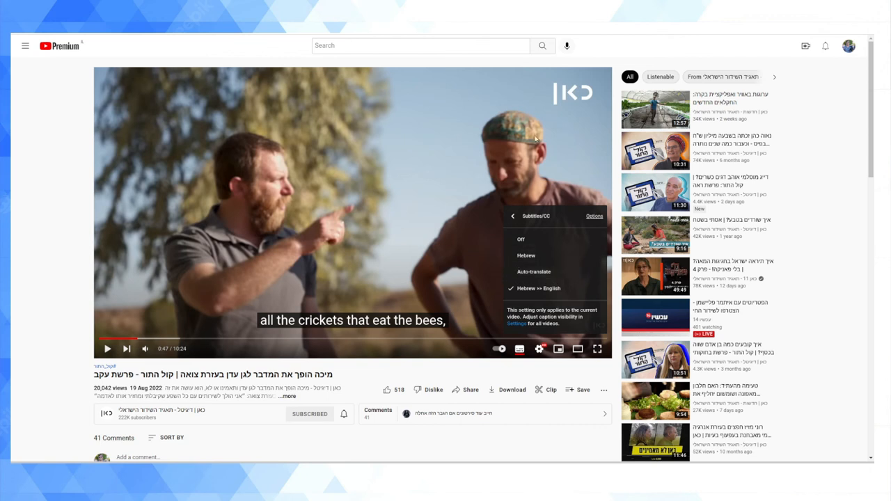